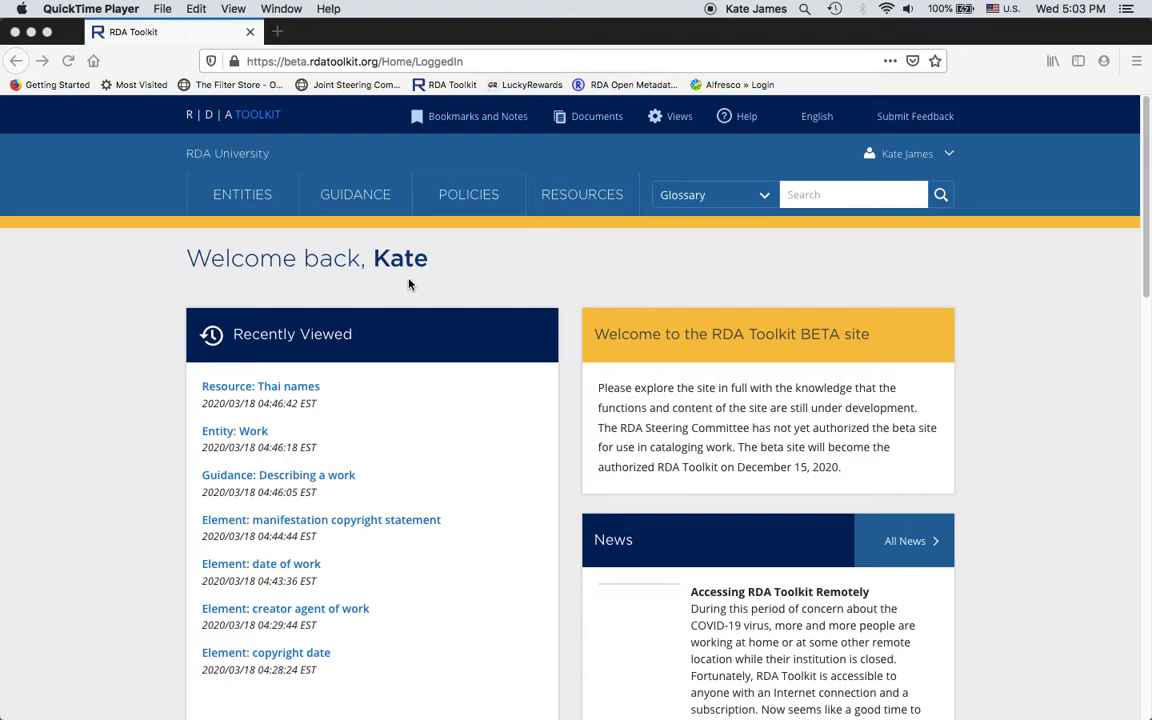
pyautogui.moveTo(790, 210)
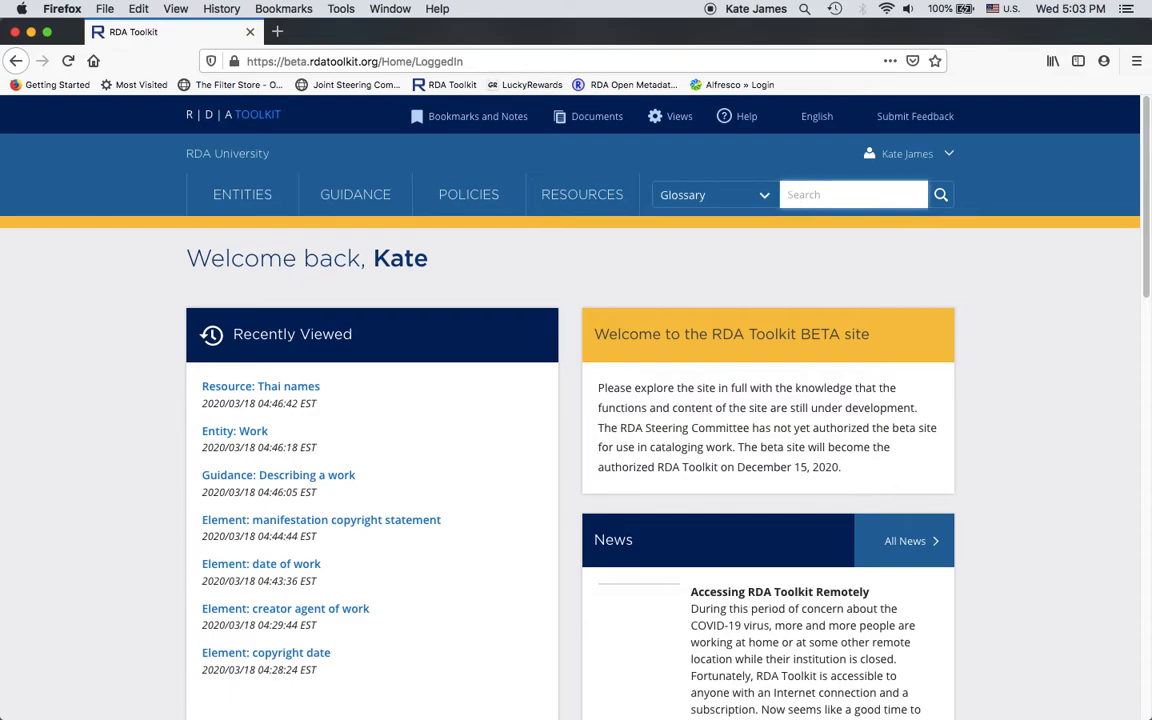
# - Search the glossary for publication date and scroll the five matching terms
pyautogui.write('publication')
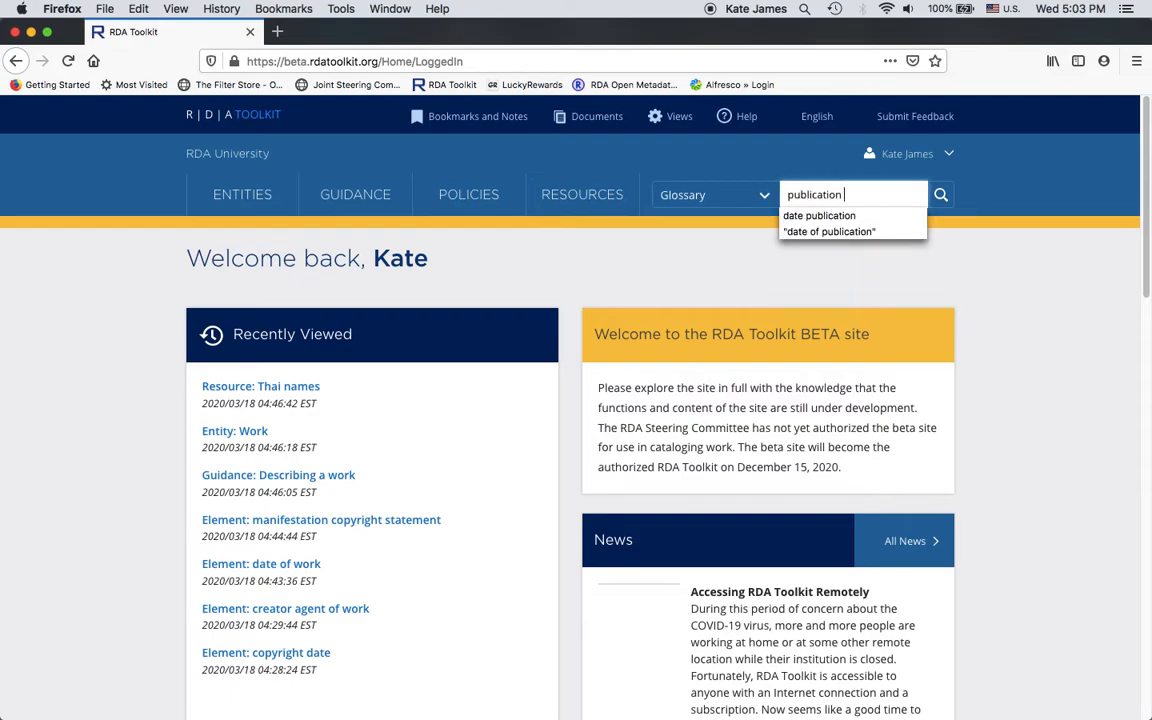
pyautogui.write('date')
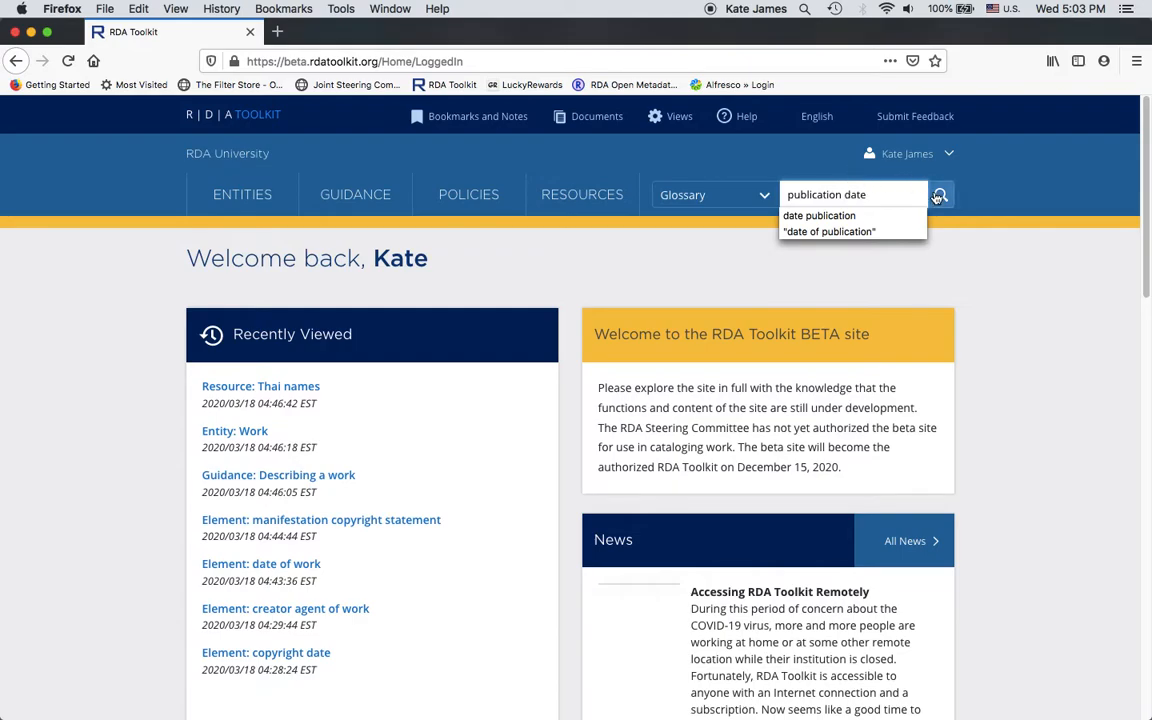
pyautogui.click(939, 194)
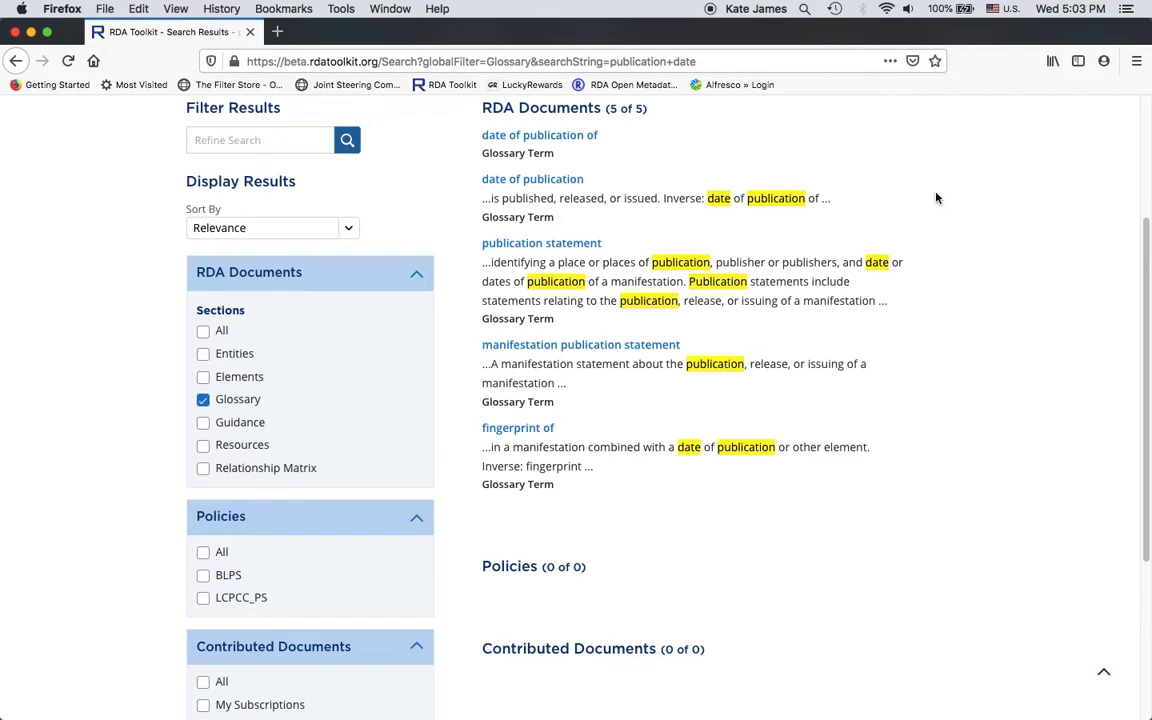
pyautogui.moveTo(657, 166)
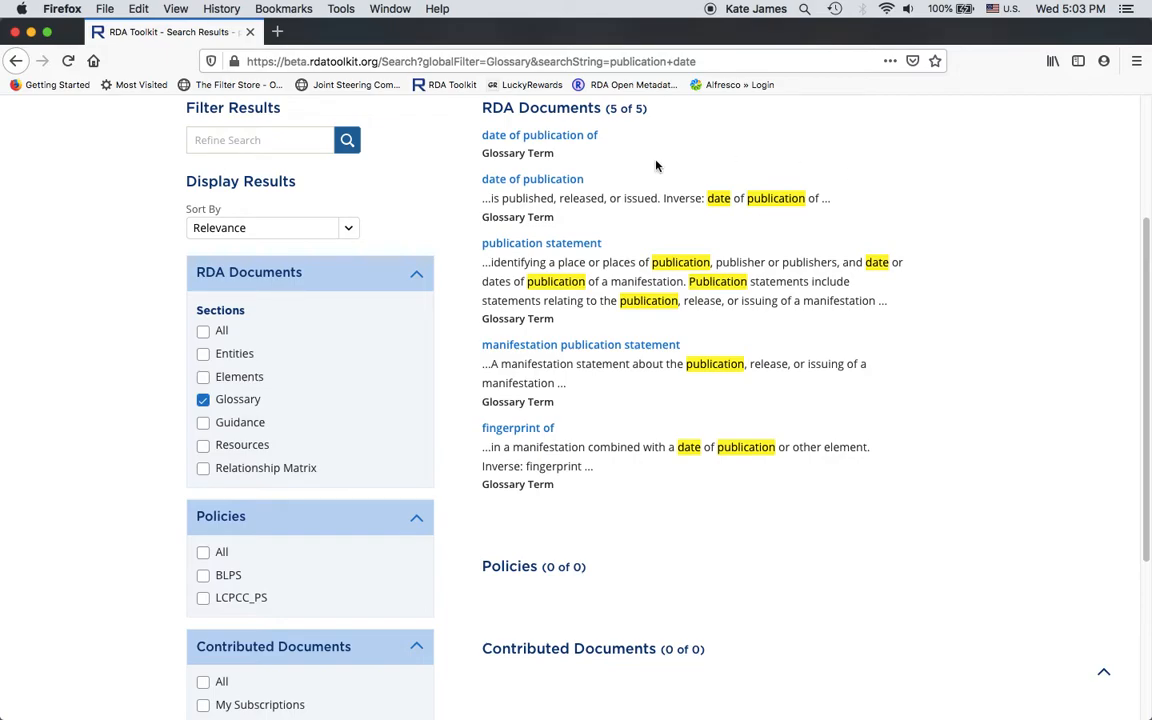
pyautogui.moveTo(1145, 300)
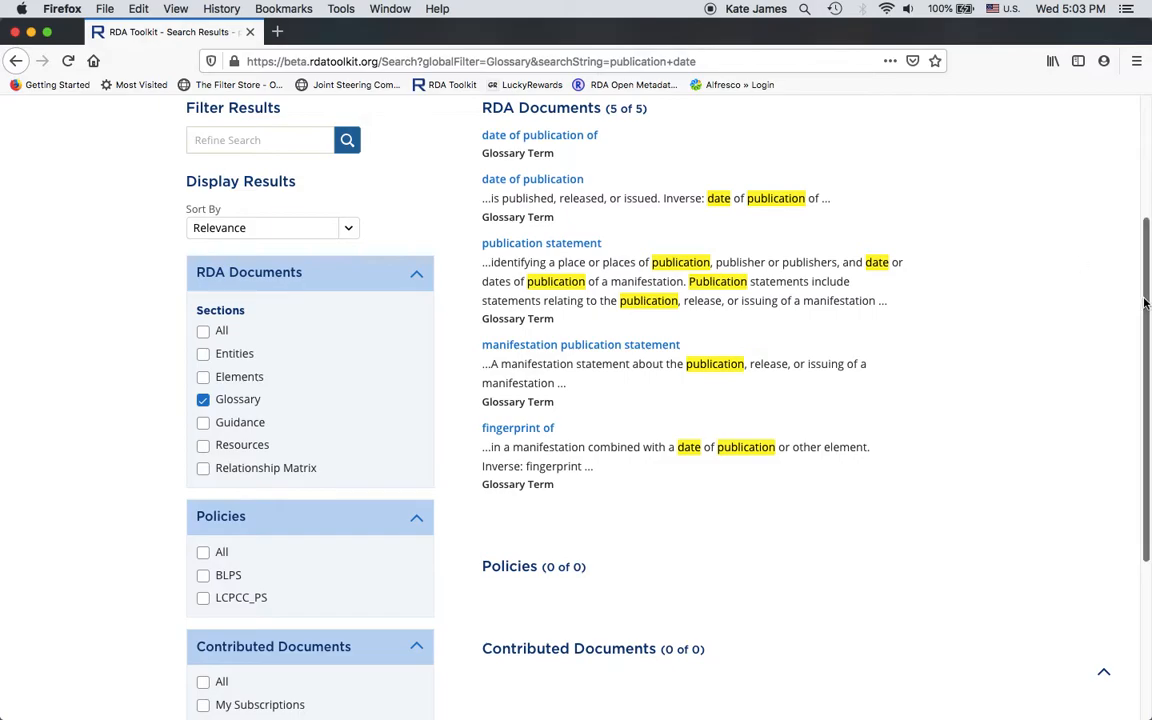
pyautogui.scroll(3)
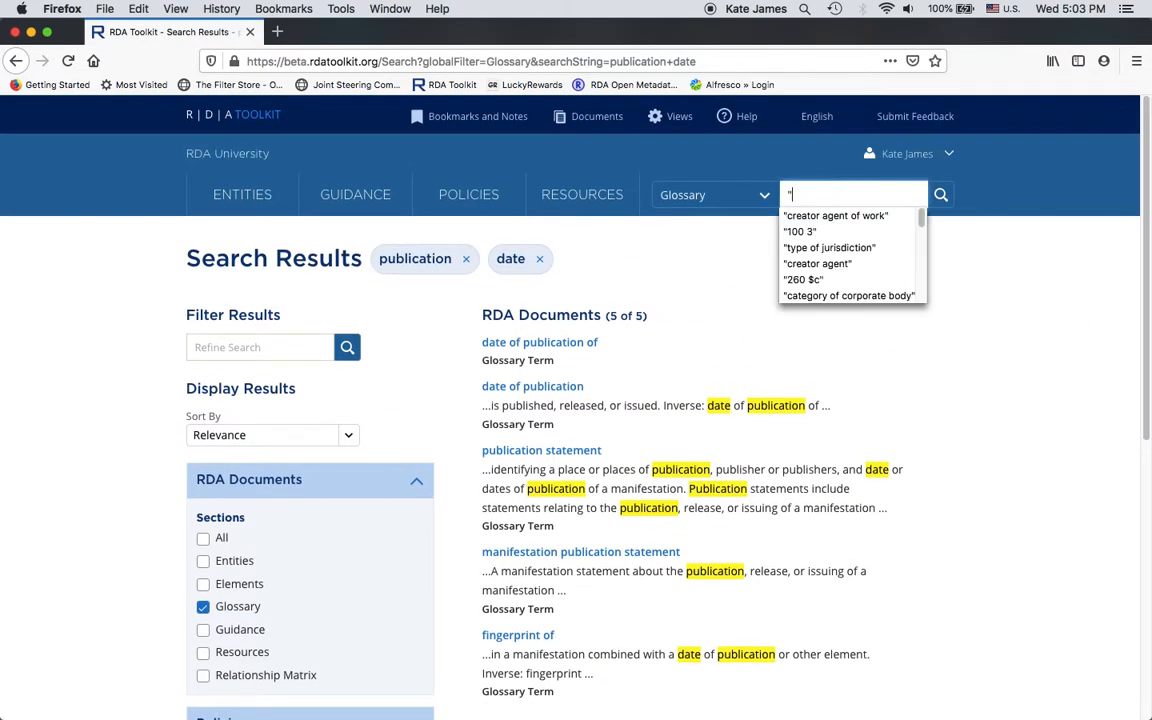
# - Run a quoted glossary search for "date of publication"
pyautogui.write('"date of')
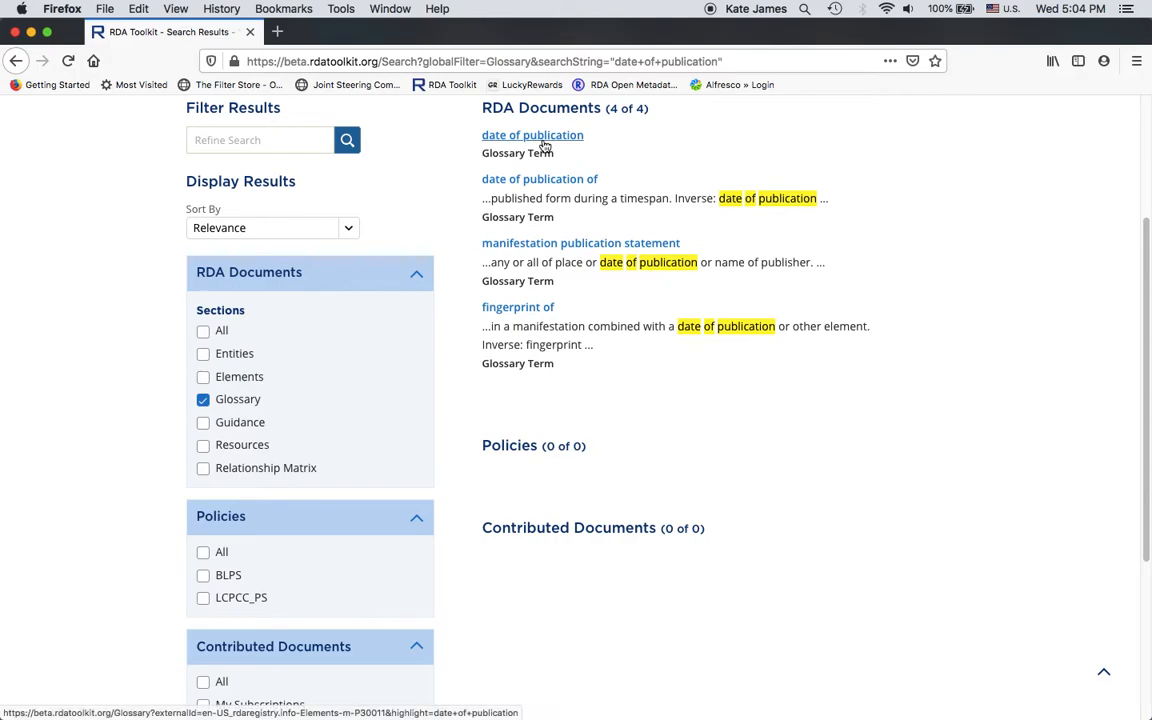
# - Open the highlighted 'date of publication' entry from the results list
pyautogui.click(532, 135)
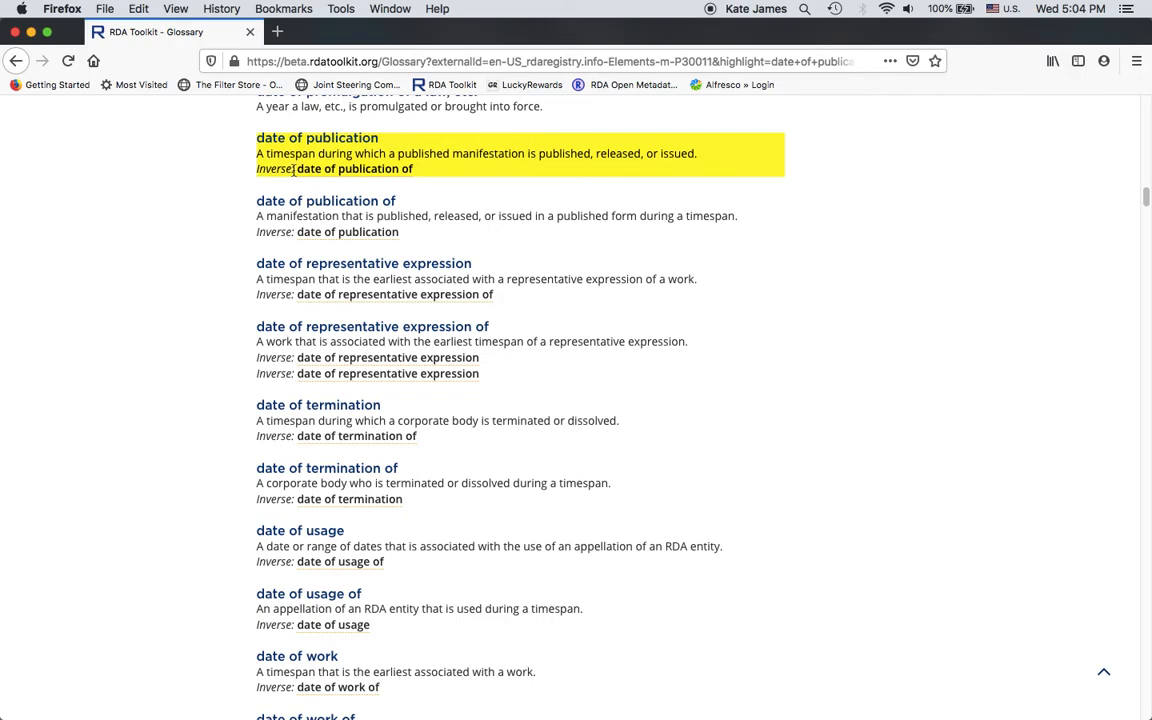
pyautogui.moveTo(1012, 590)
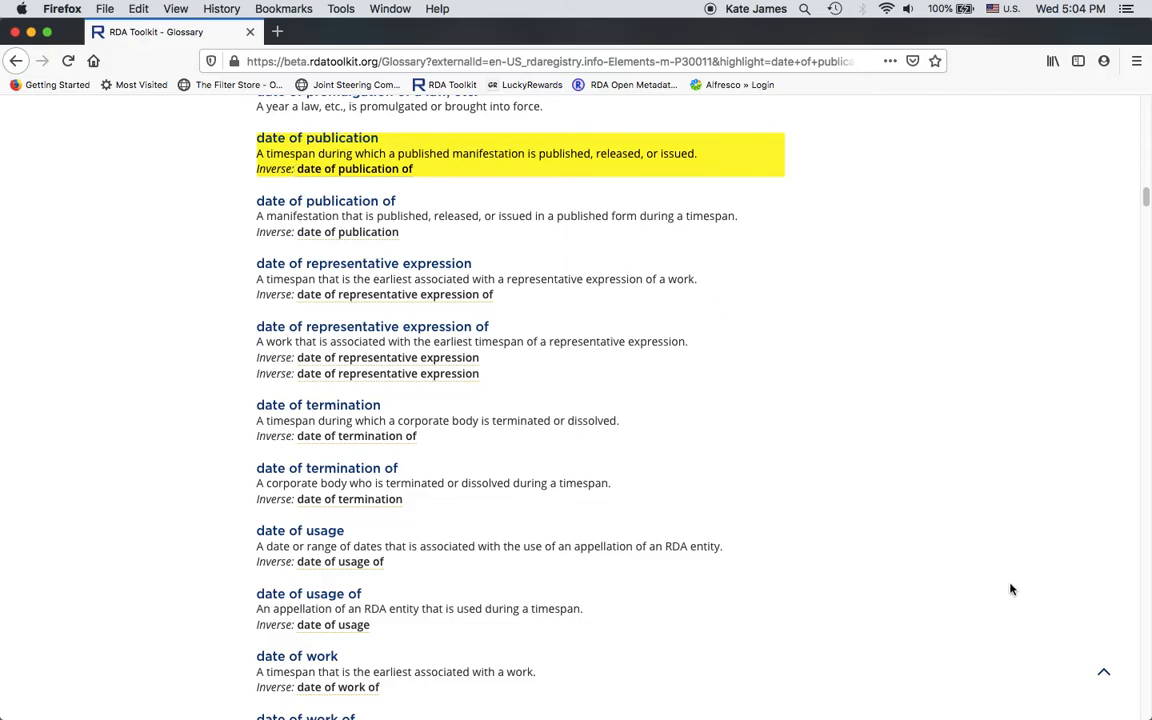
pyautogui.moveTo(1108, 676)
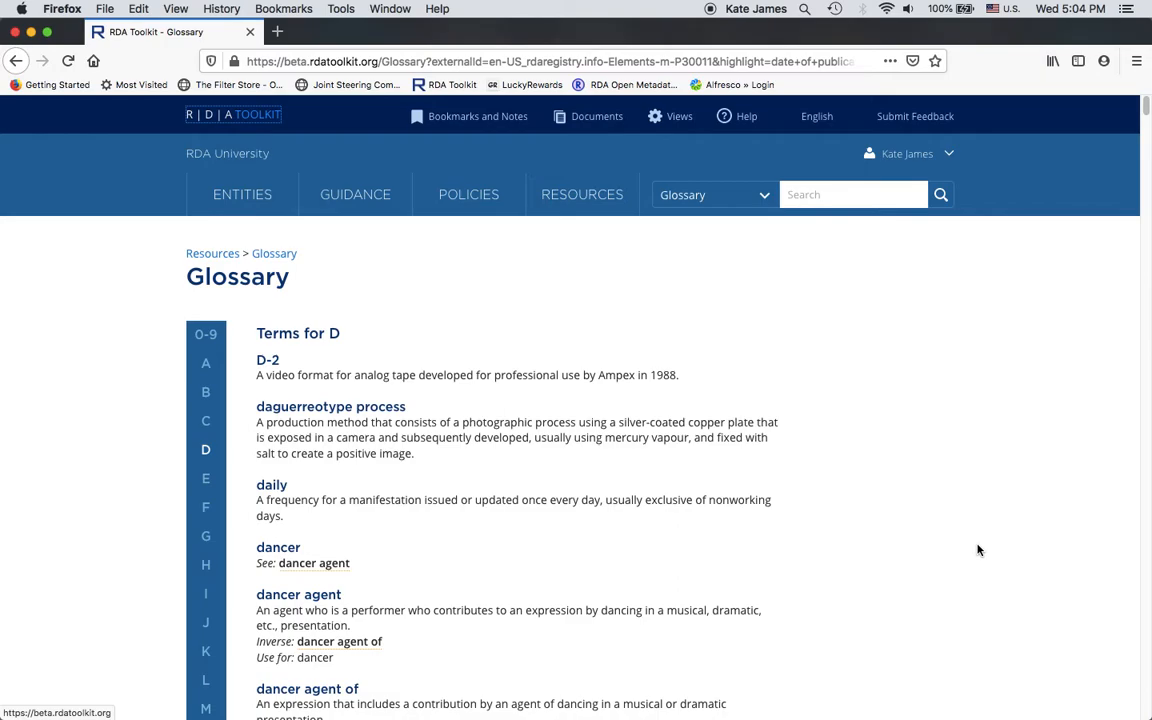
pyautogui.moveTo(905, 396)
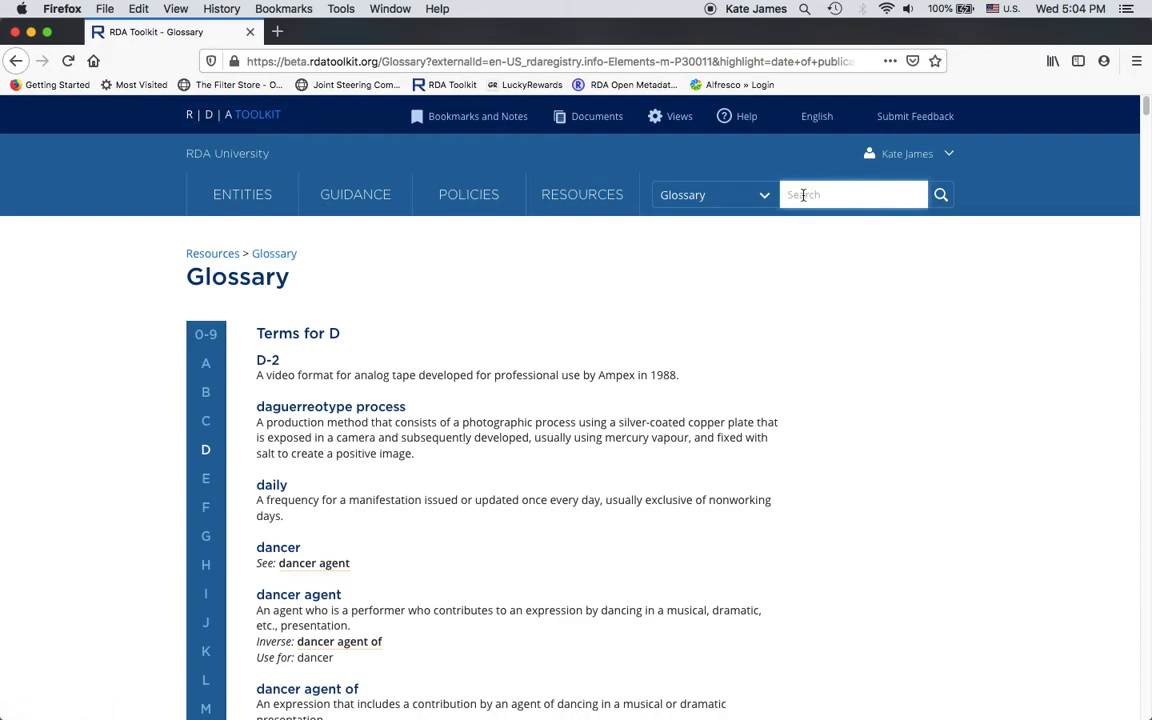
# - Run a quoted glossary search for "form of work"
pyautogui.write('fo')
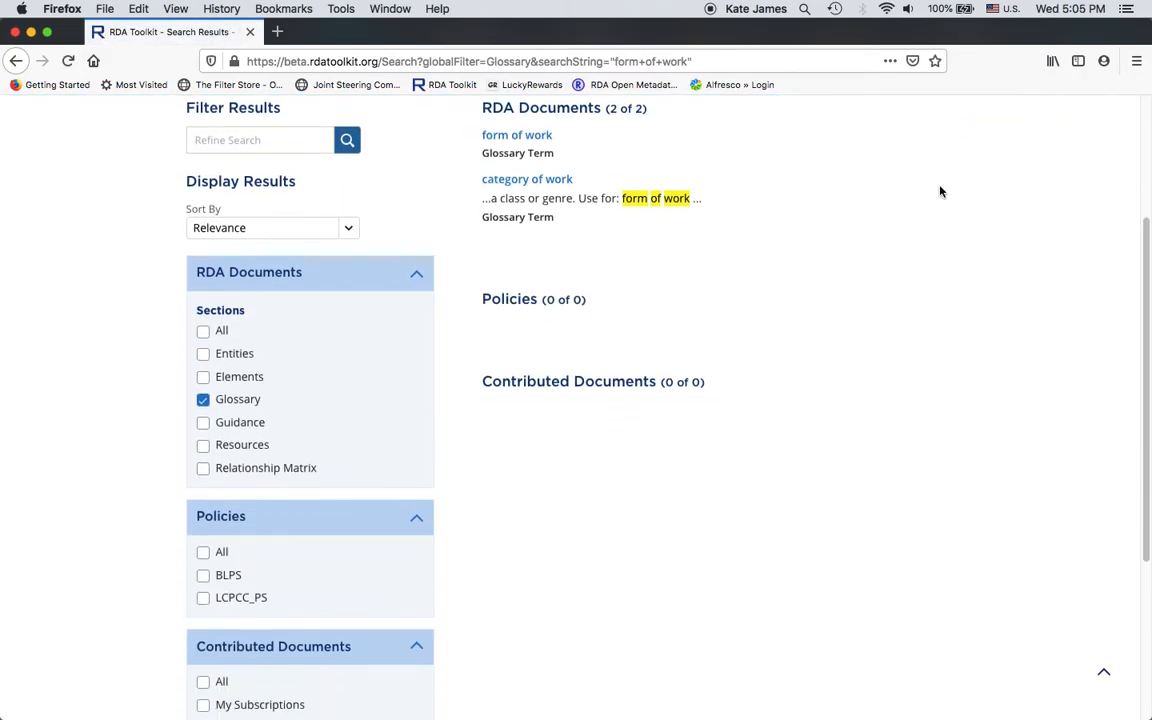
pyautogui.moveTo(517, 135)
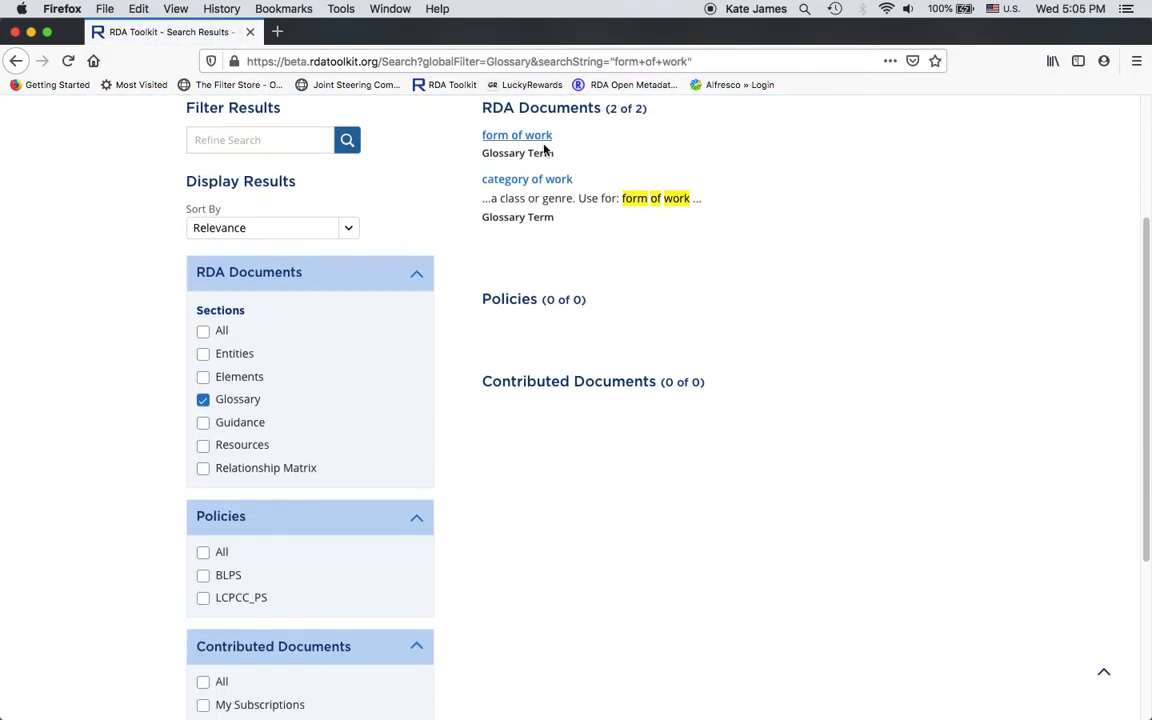
pyautogui.moveTo(556, 163)
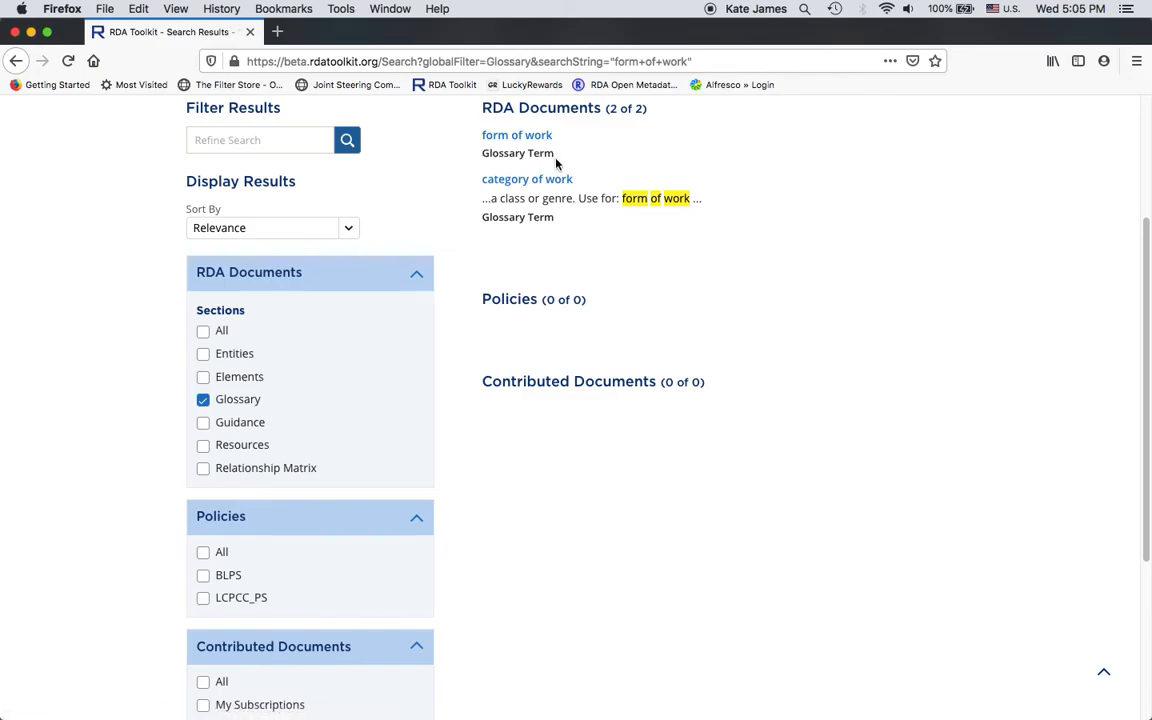
# - Open the highlighted 'form of work' entry, which refers to category of work
pyautogui.click(517, 135)
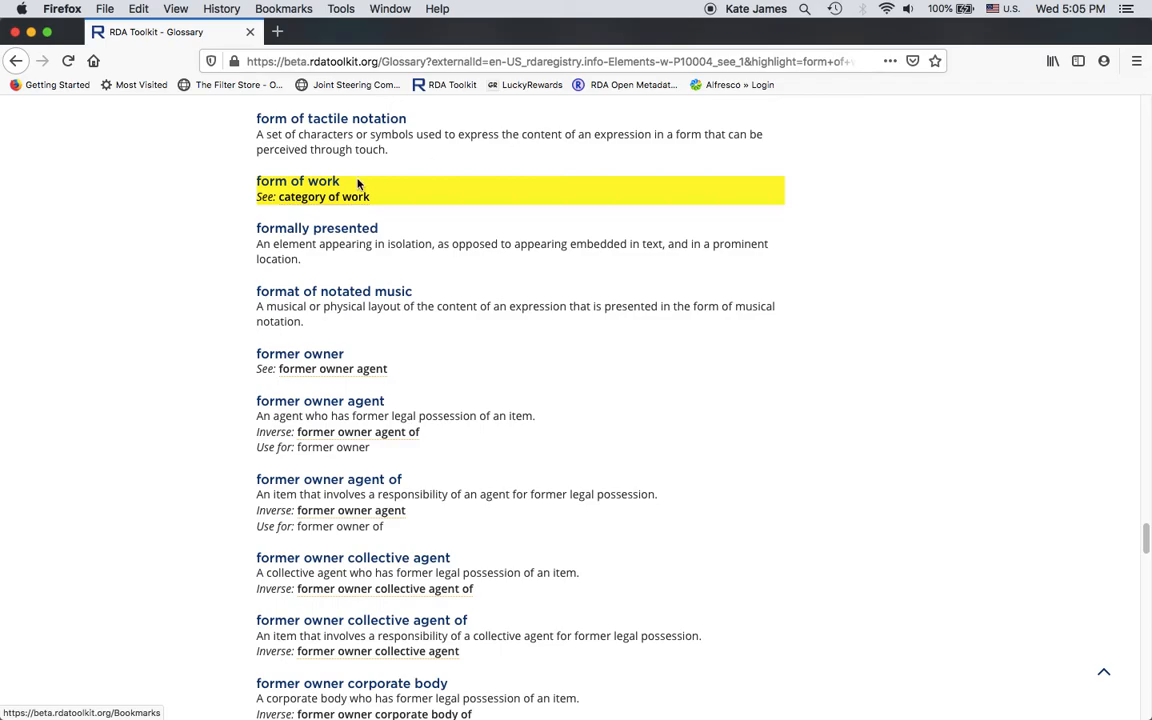
pyautogui.moveTo(320, 207)
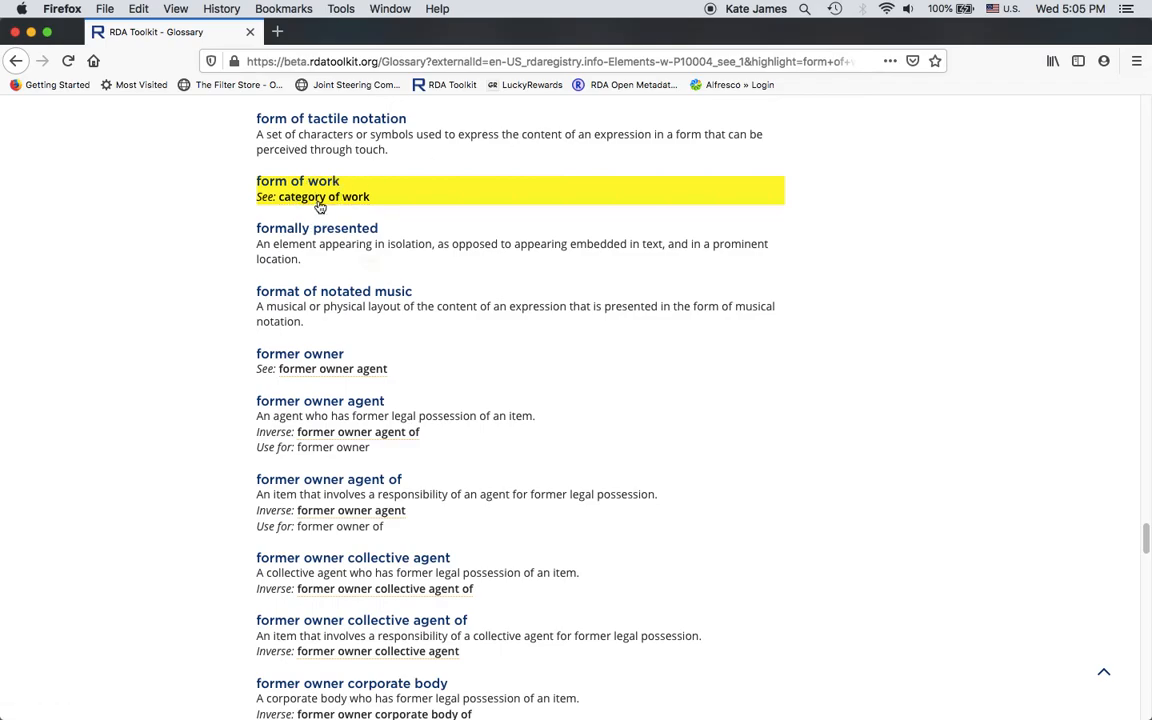
pyautogui.moveTo(322, 196)
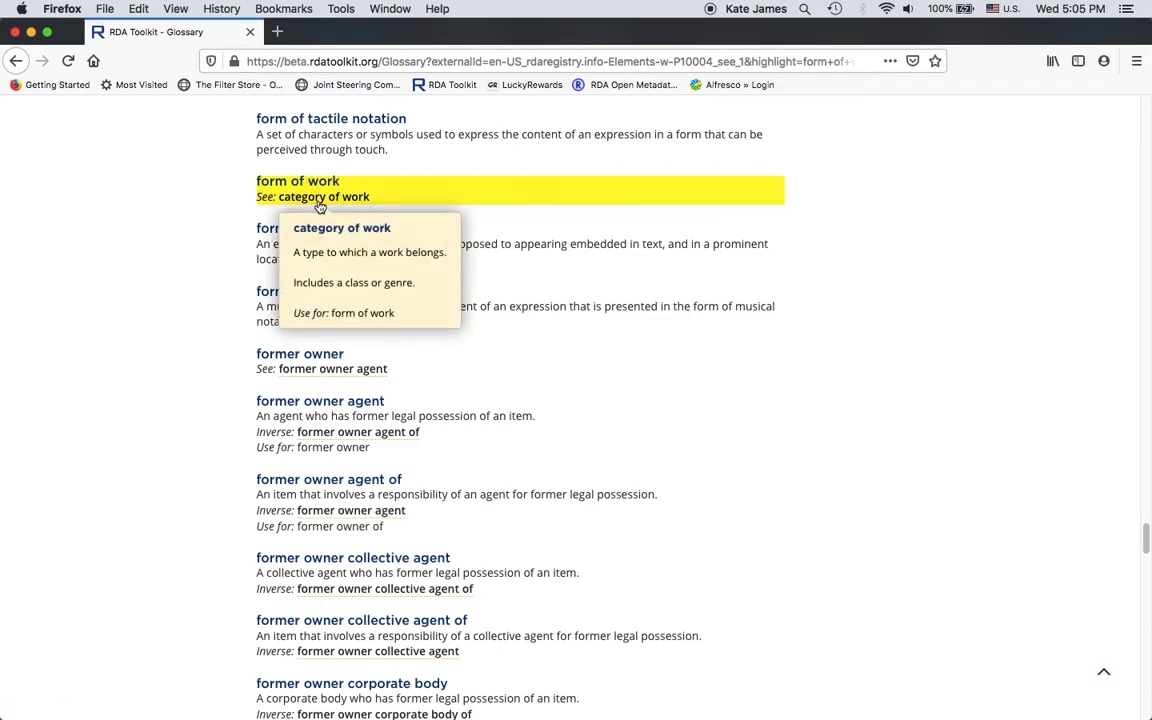
pyautogui.moveTo(288, 253)
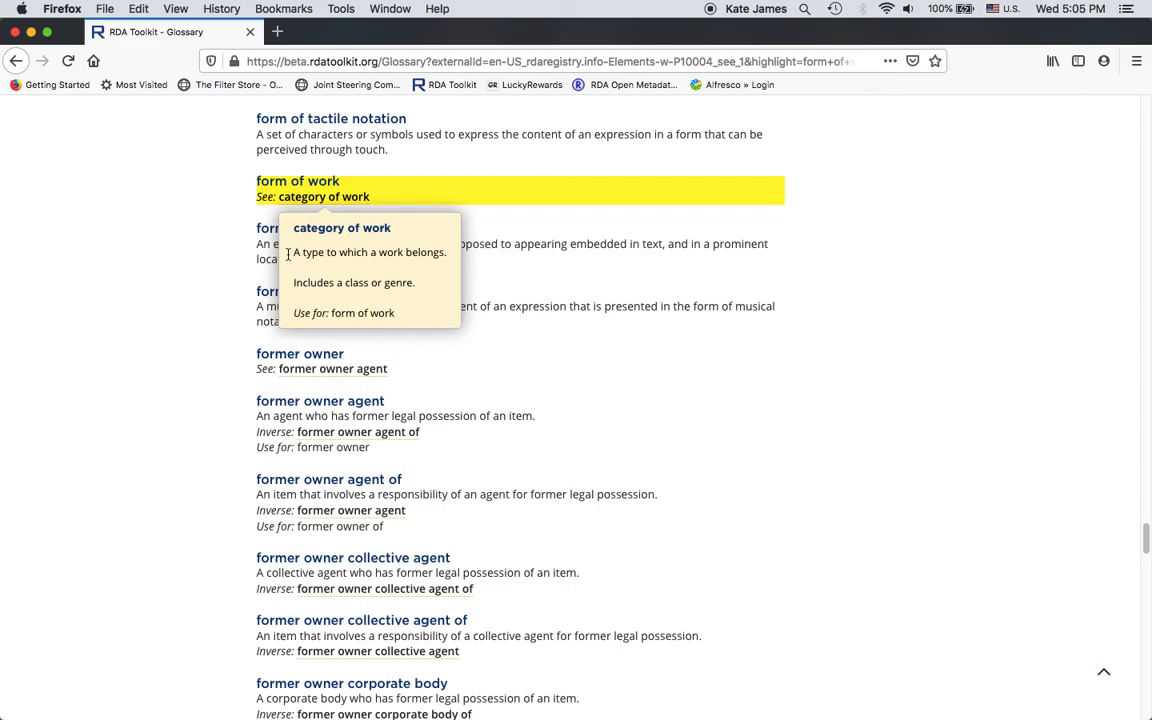
pyautogui.moveTo(538, 190)
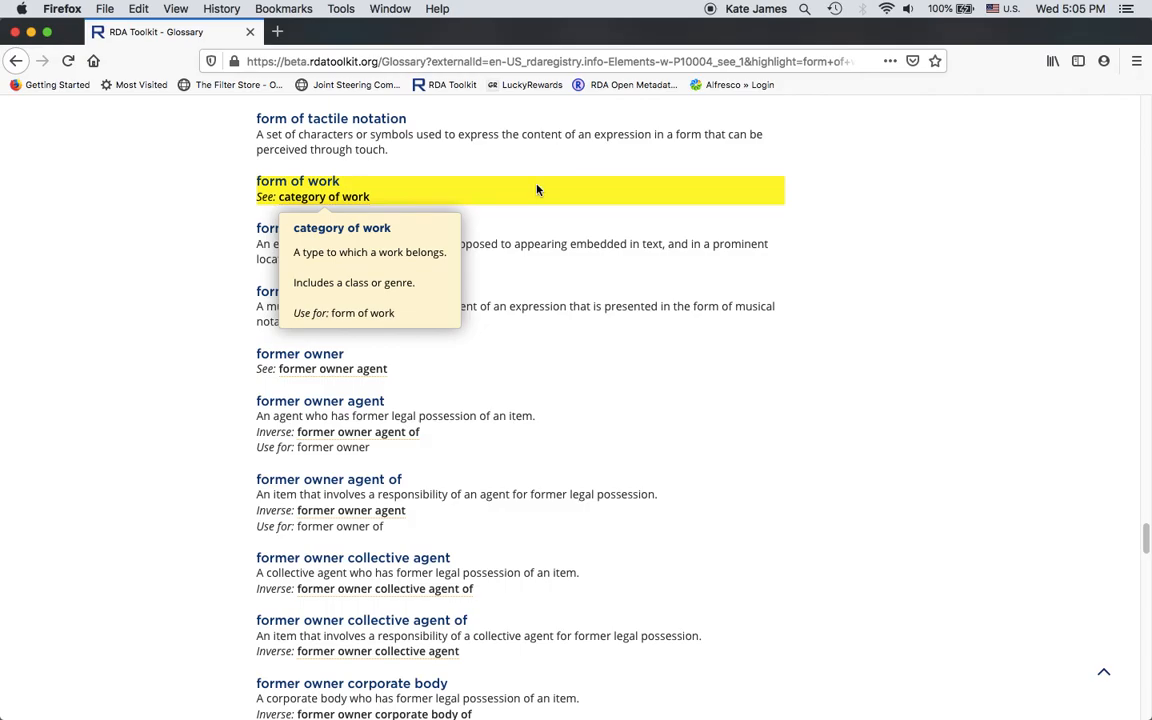